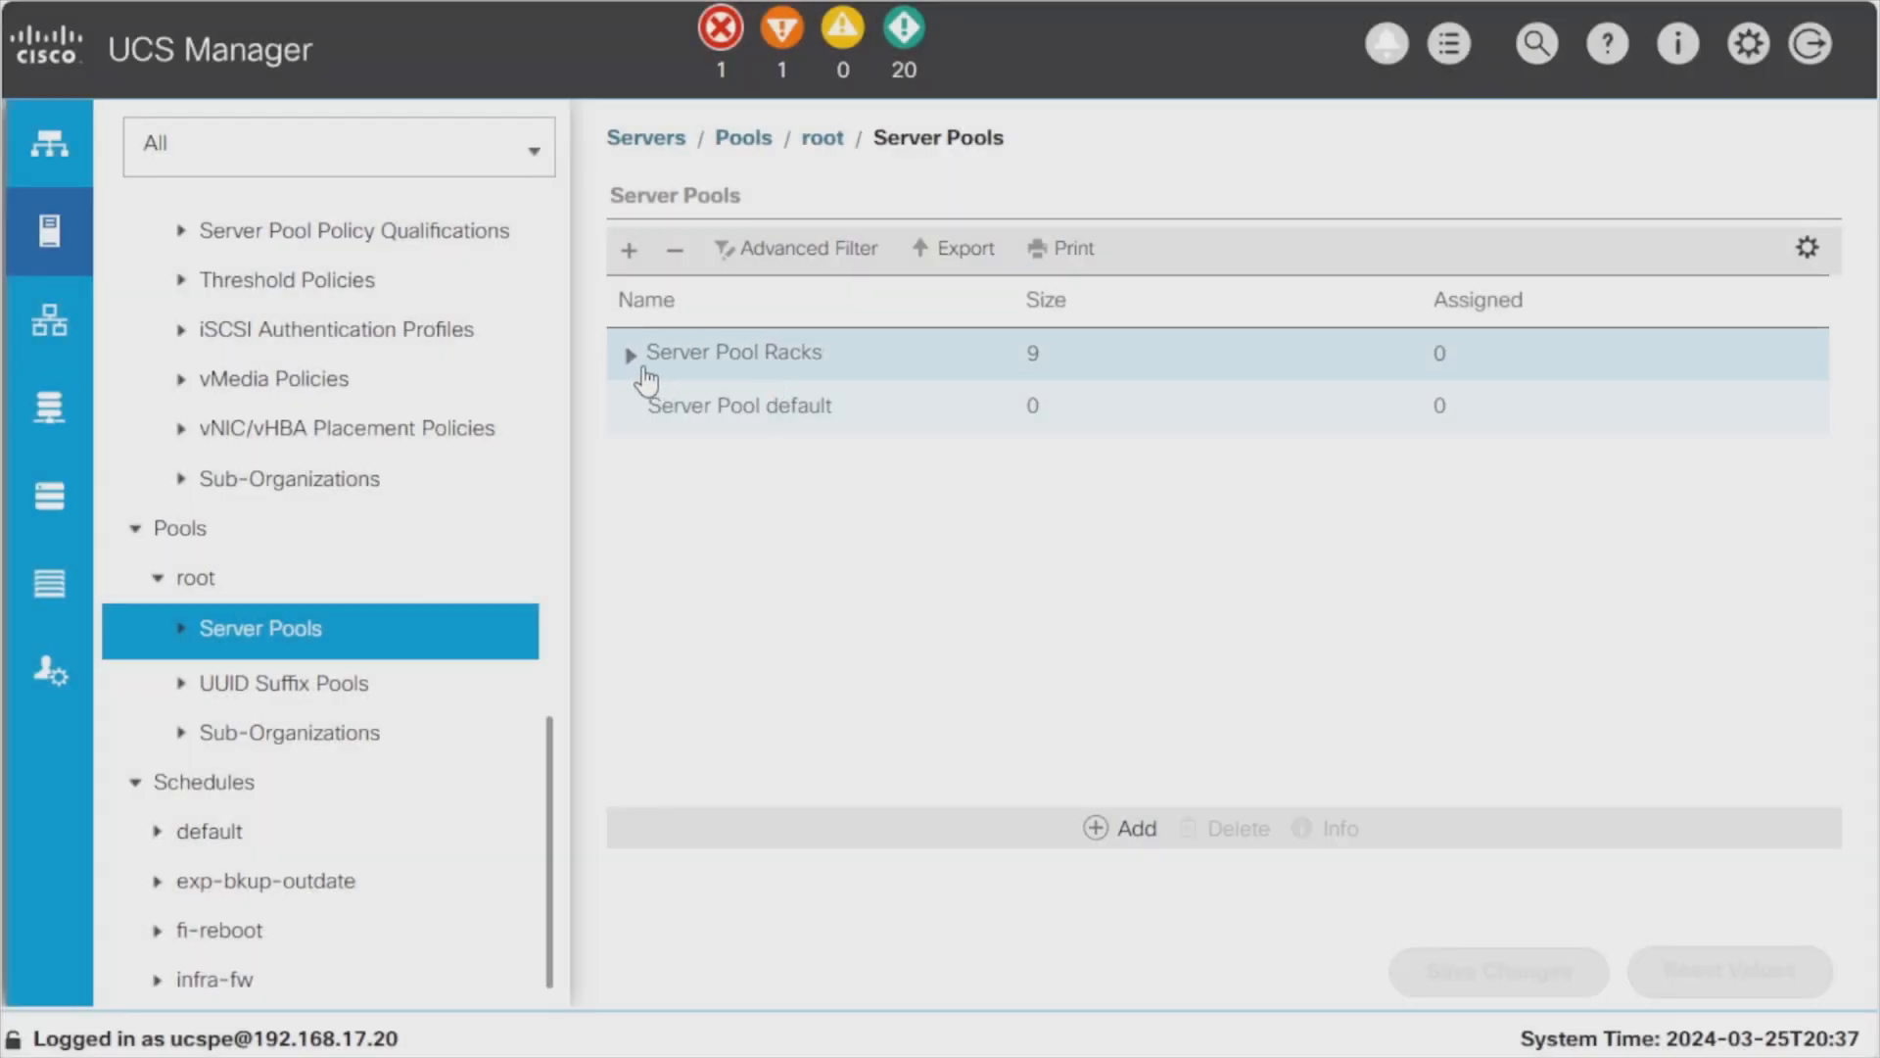
Step: Select Server Pools under root to show Server Pool Racks with 9 servers
{"action": "left_click", "coordinate": [631, 353]}
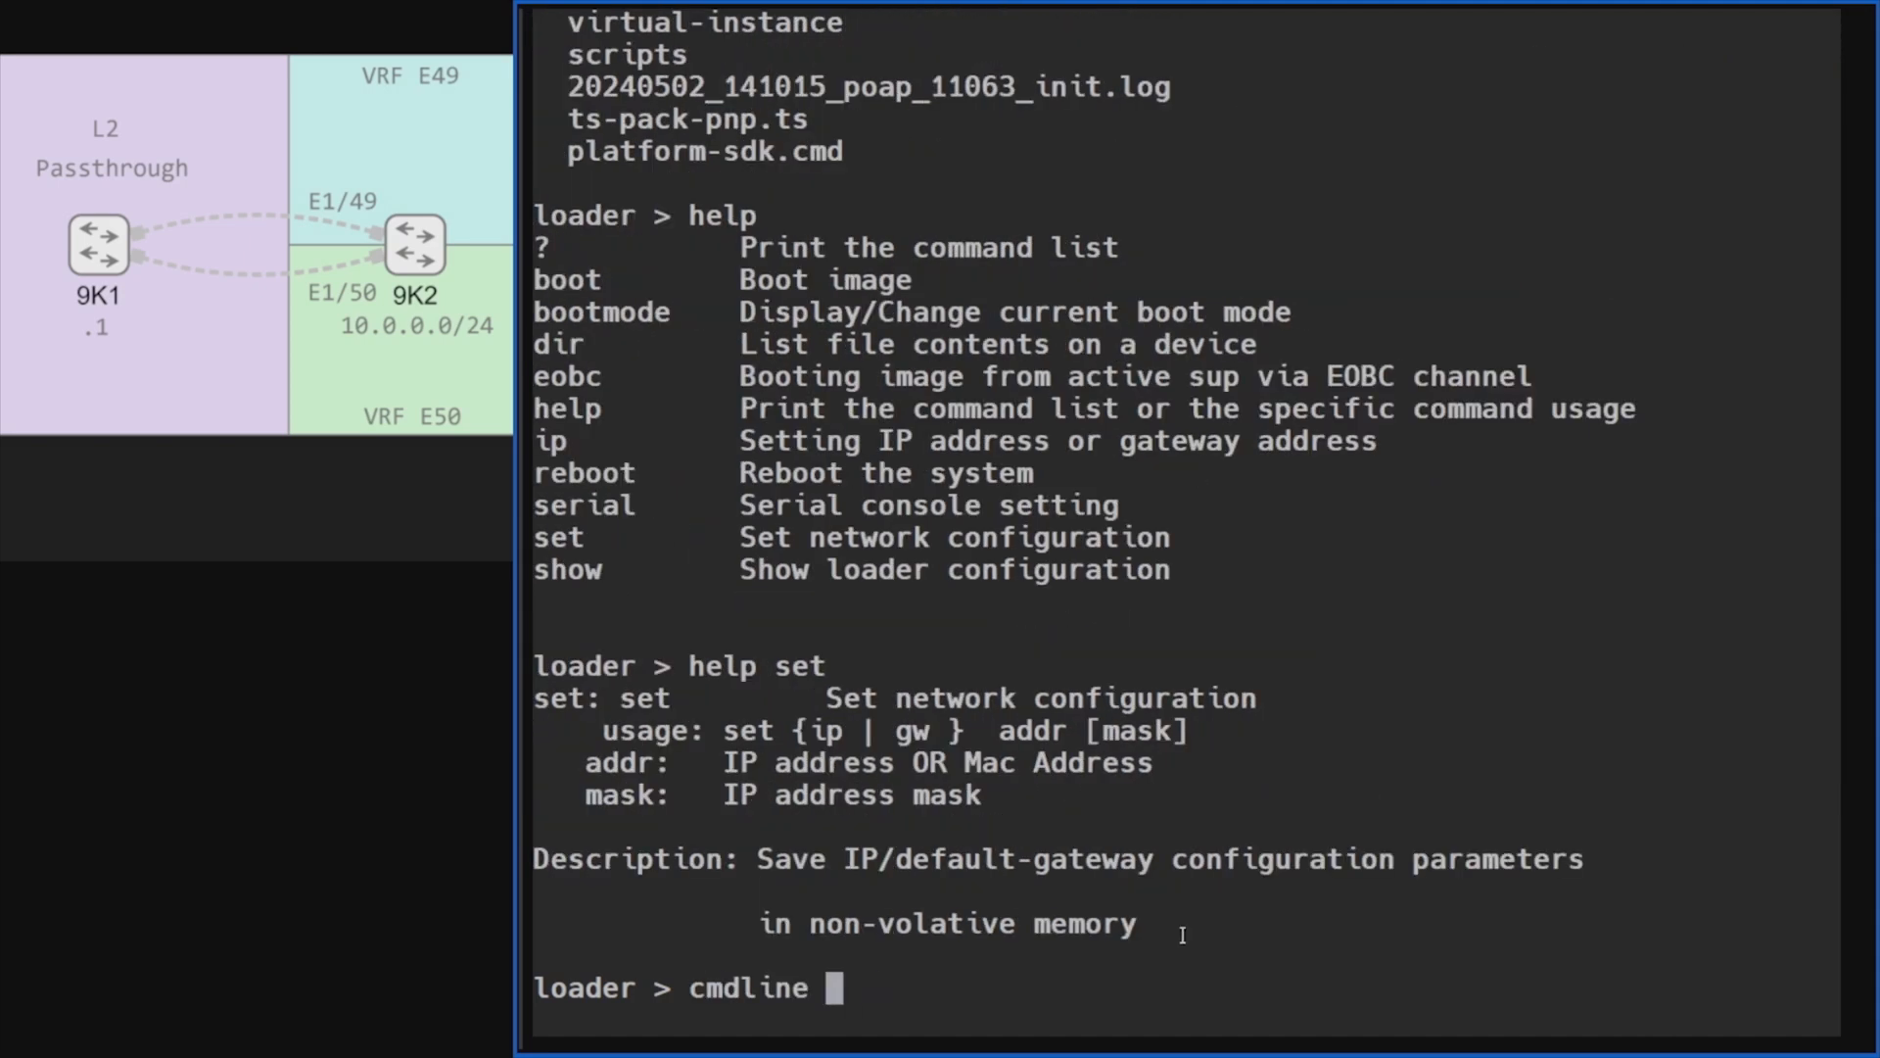
Step: Enter the init_s argument for the cmdline command at the loader prompt
{"action": "type", "text": "init_s"}
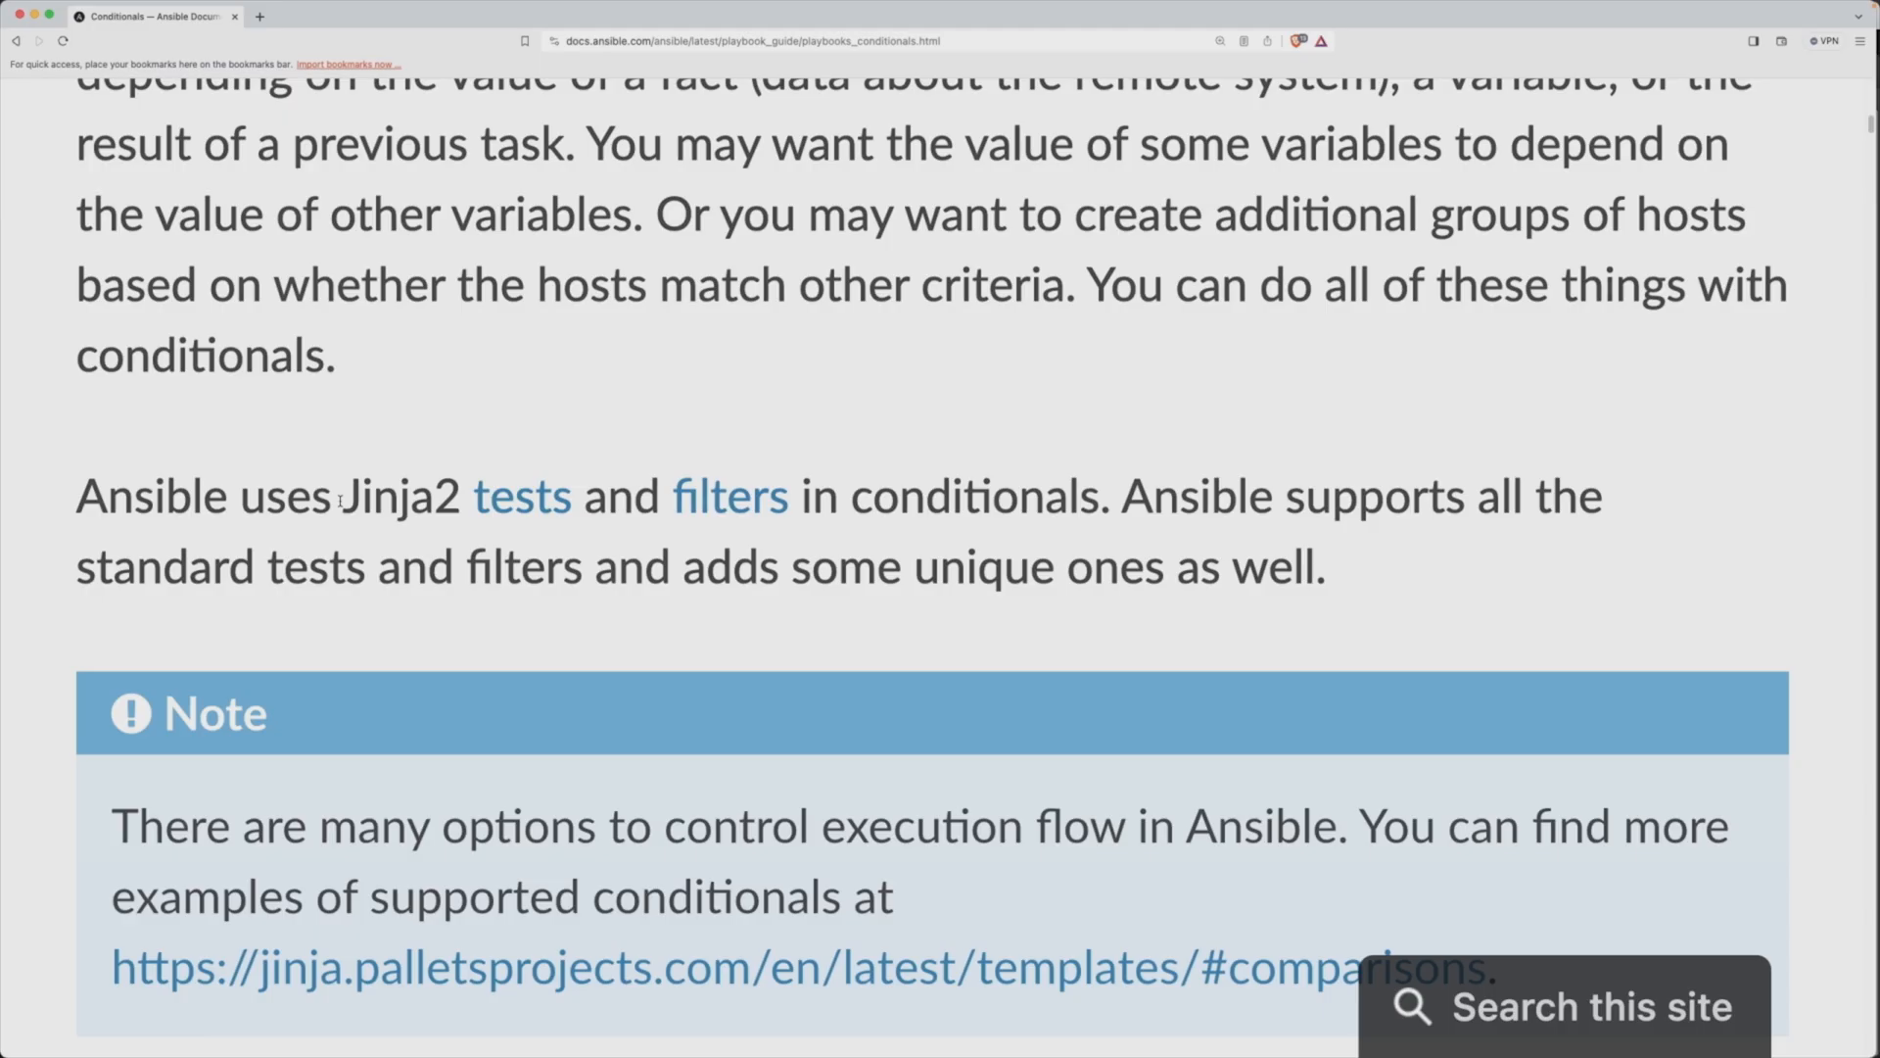
Step: Highlight 'Jinja2' in the tests-and-filters paragraph and scroll further down the page
{"action": "double_click", "coordinate": [396, 496]}
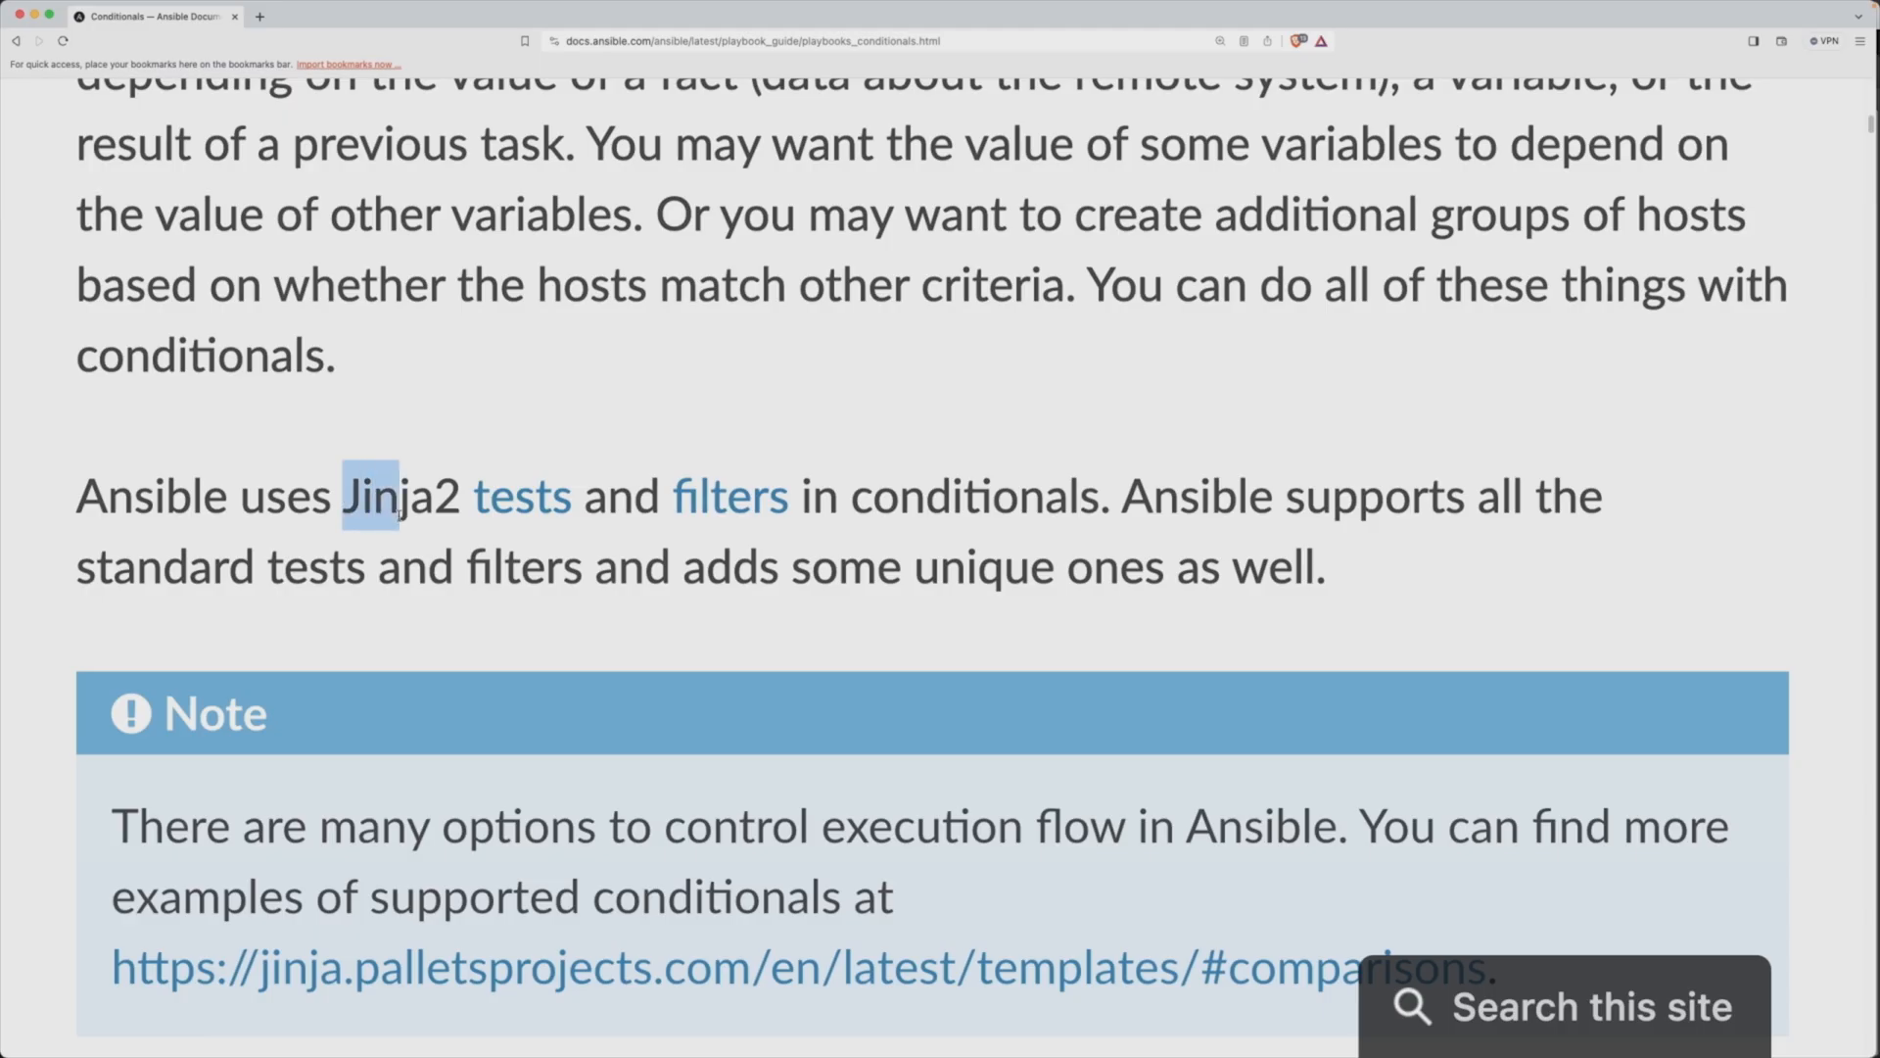
{"action": "scroll", "scroll_direction": "down", "scroll_amount": 3}
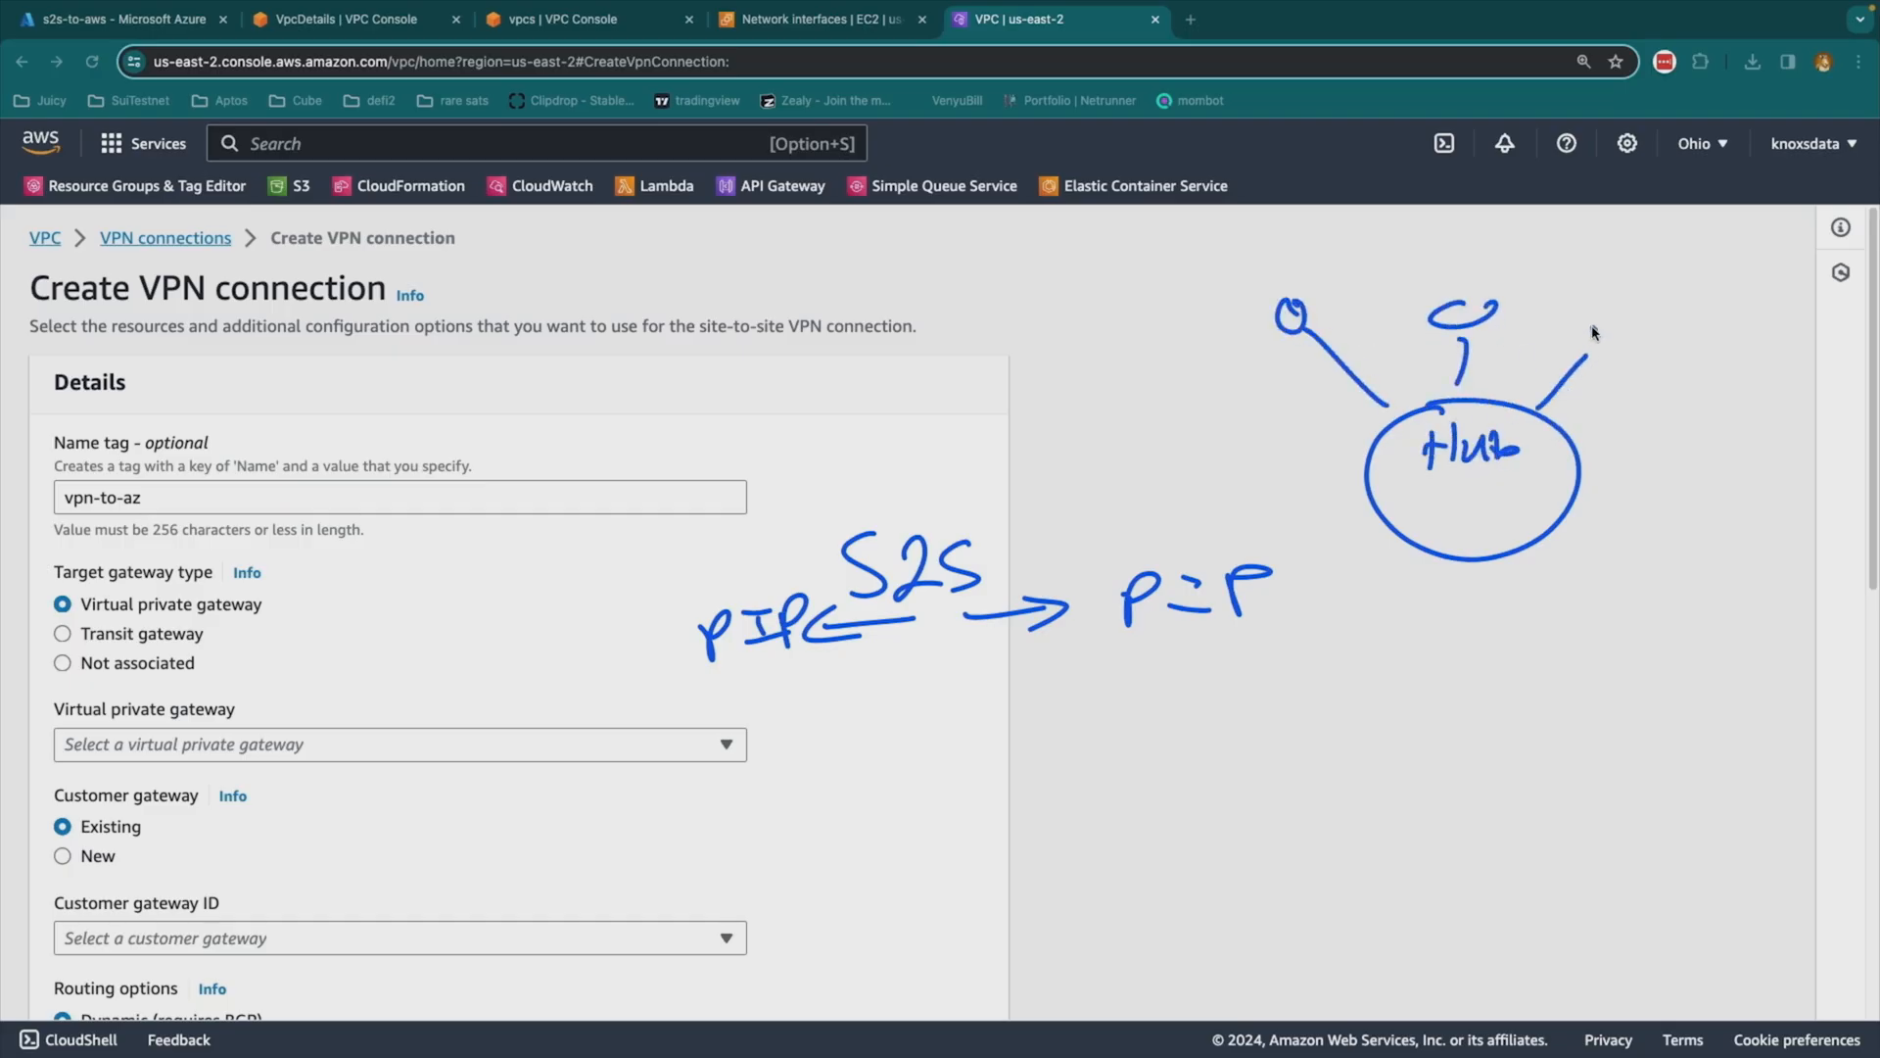
Step: Start the vpn-to-az VPN connection targeting a virtual private gateway
{"action": "left_click", "coordinate": [117, 19]}
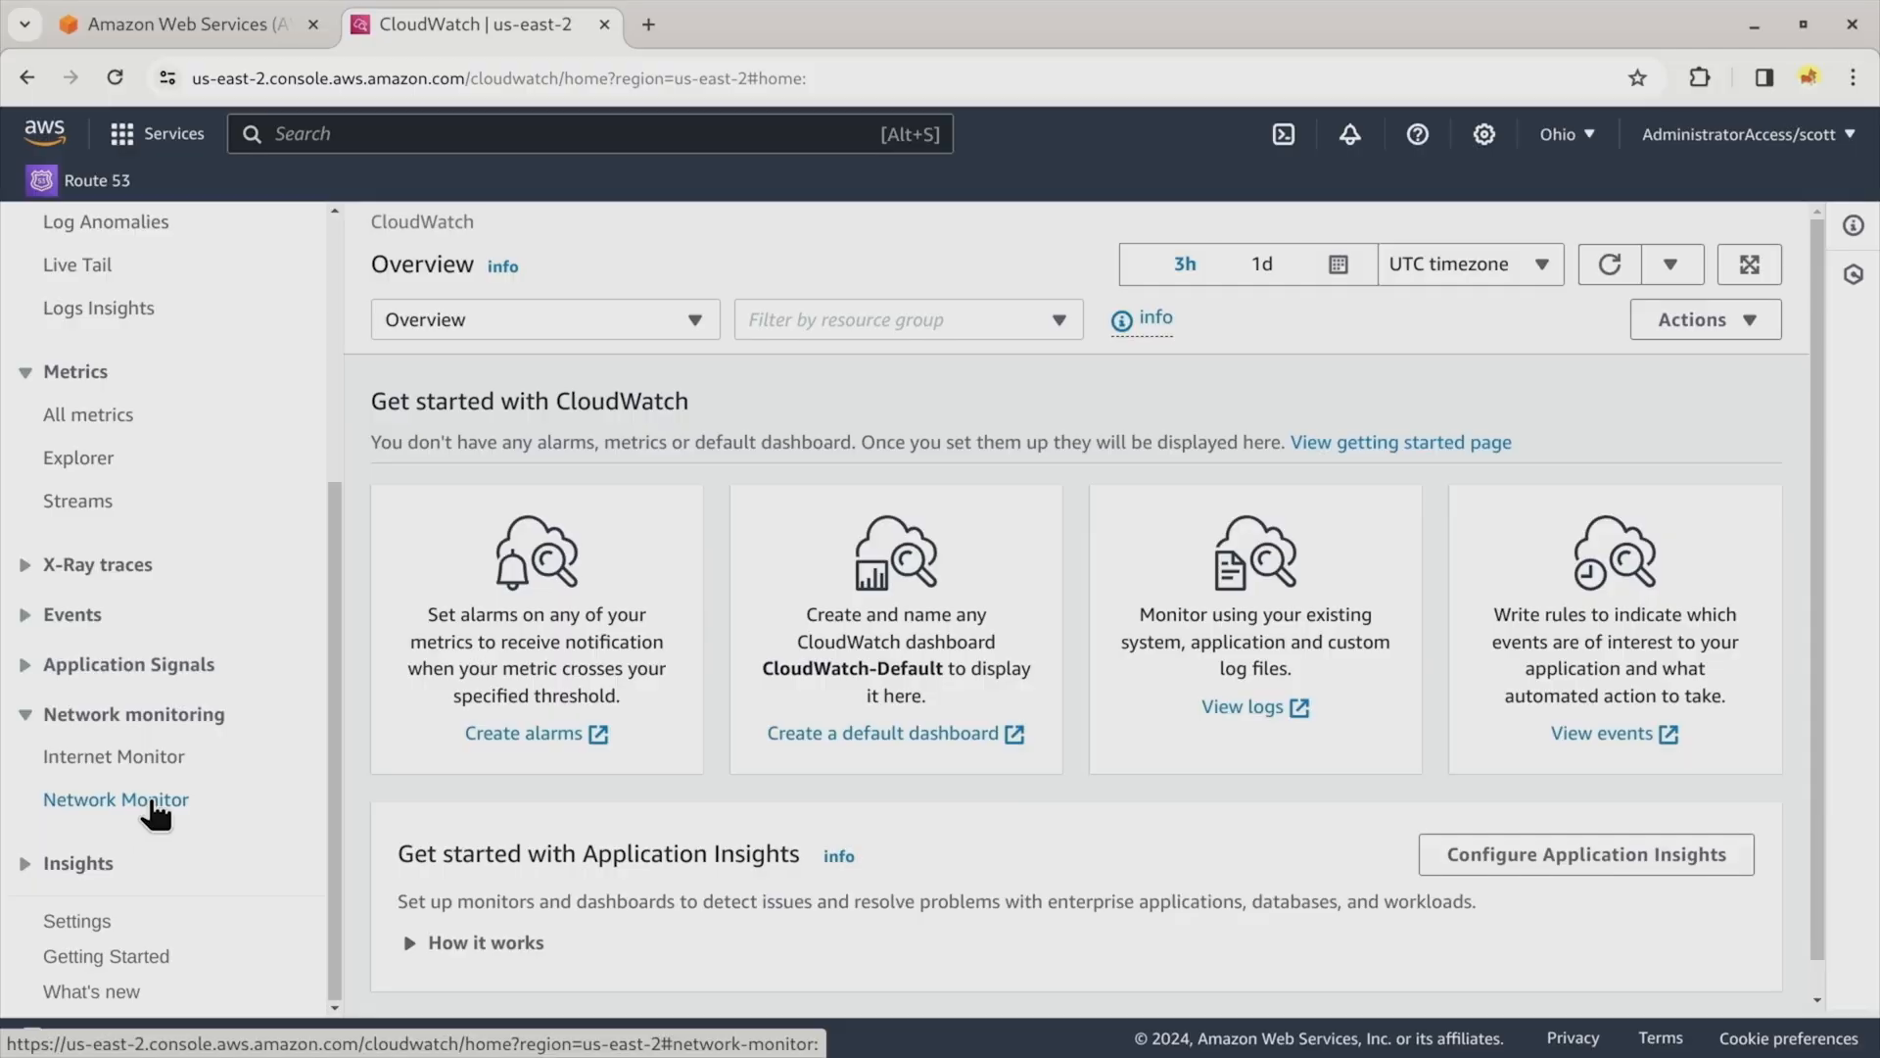
Step: Open CloudWatch Network Monitor to view its getting-started steps and monitor list
{"action": "left_click", "coordinate": [117, 799]}
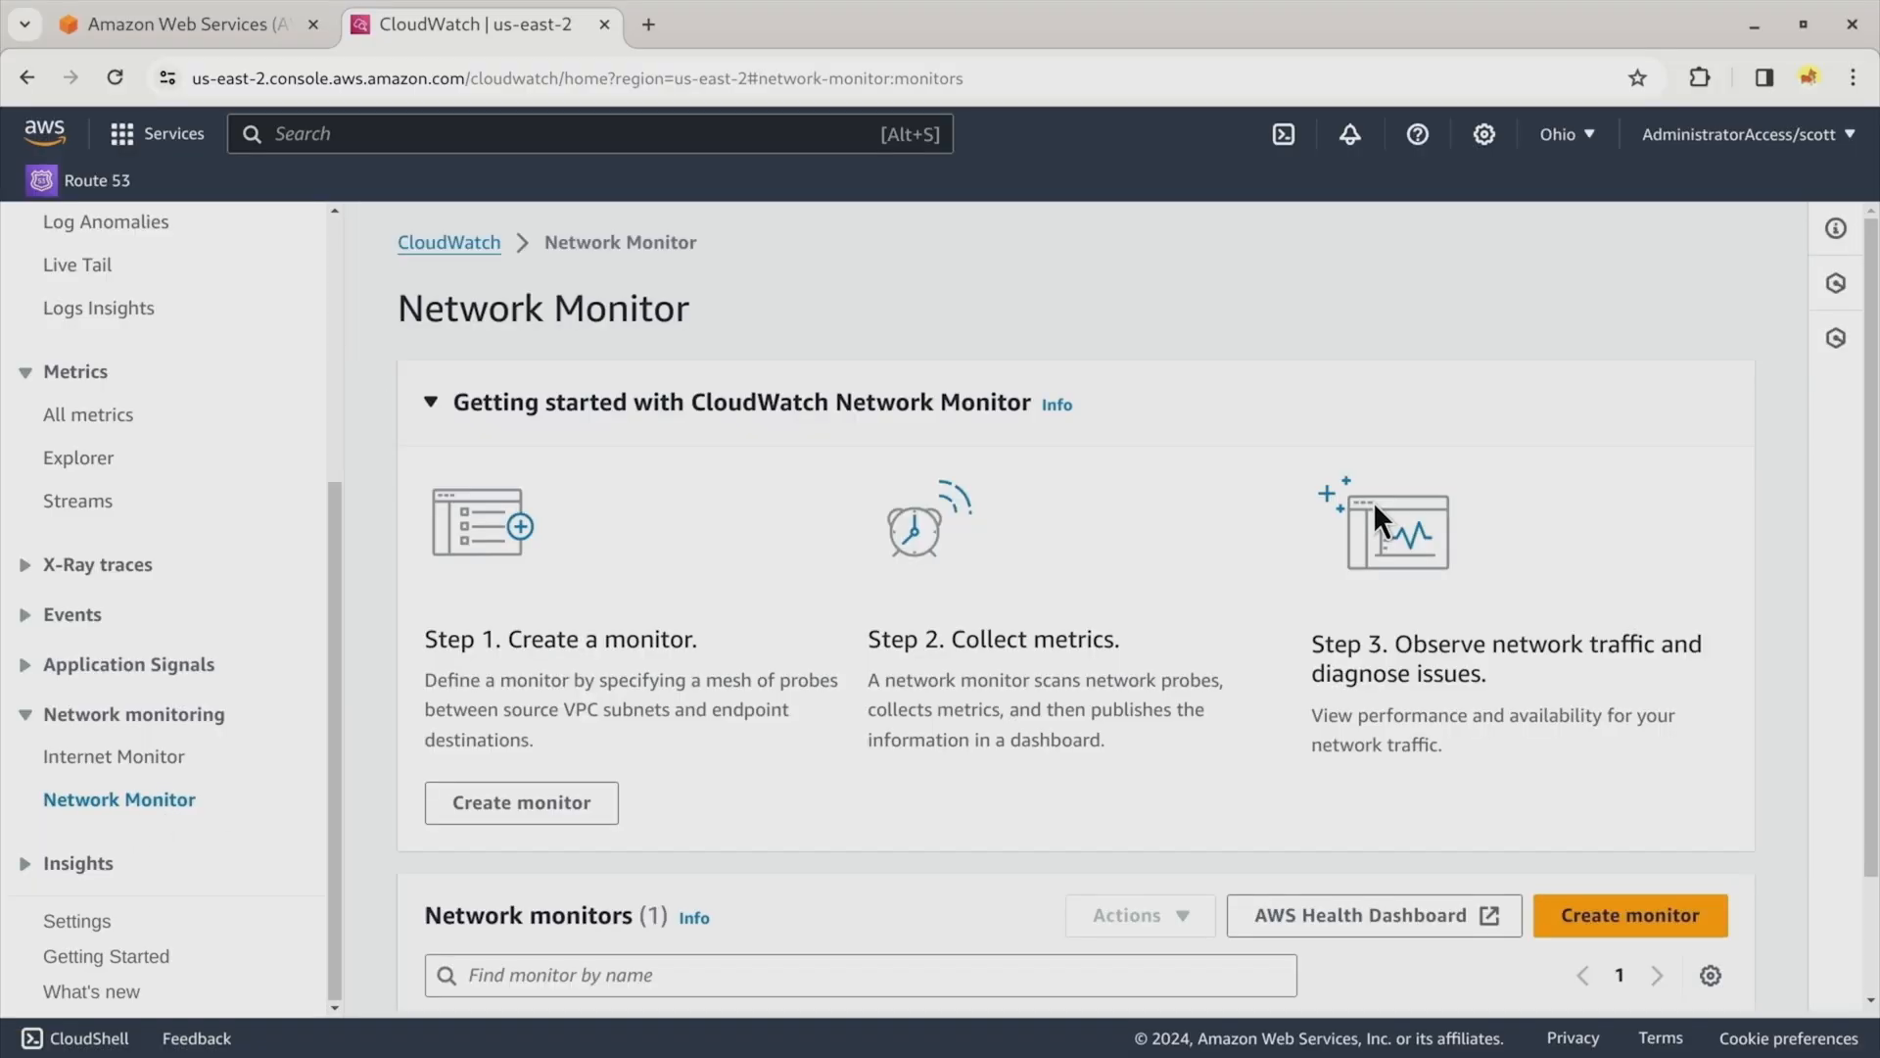
{"action": "left_click", "coordinate": [521, 802]}
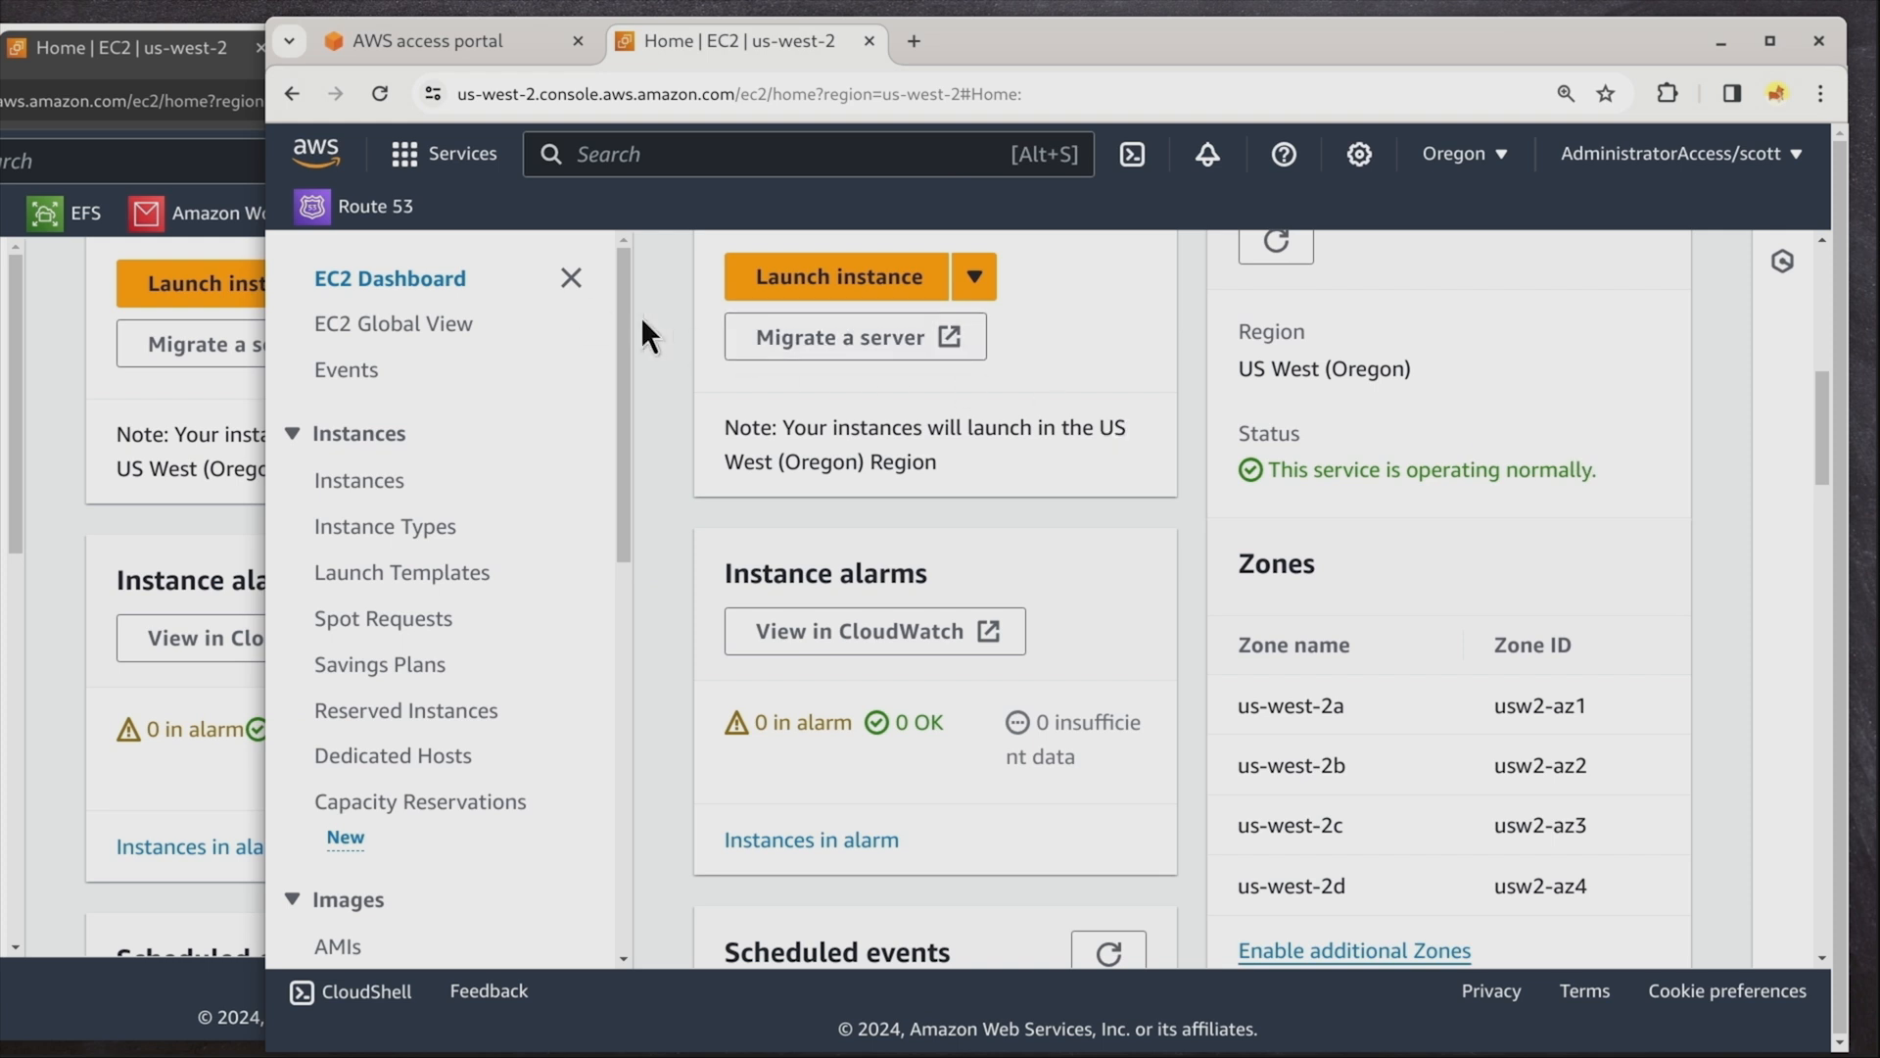
{"action": "mouse_move", "coordinate": [658, 422]}
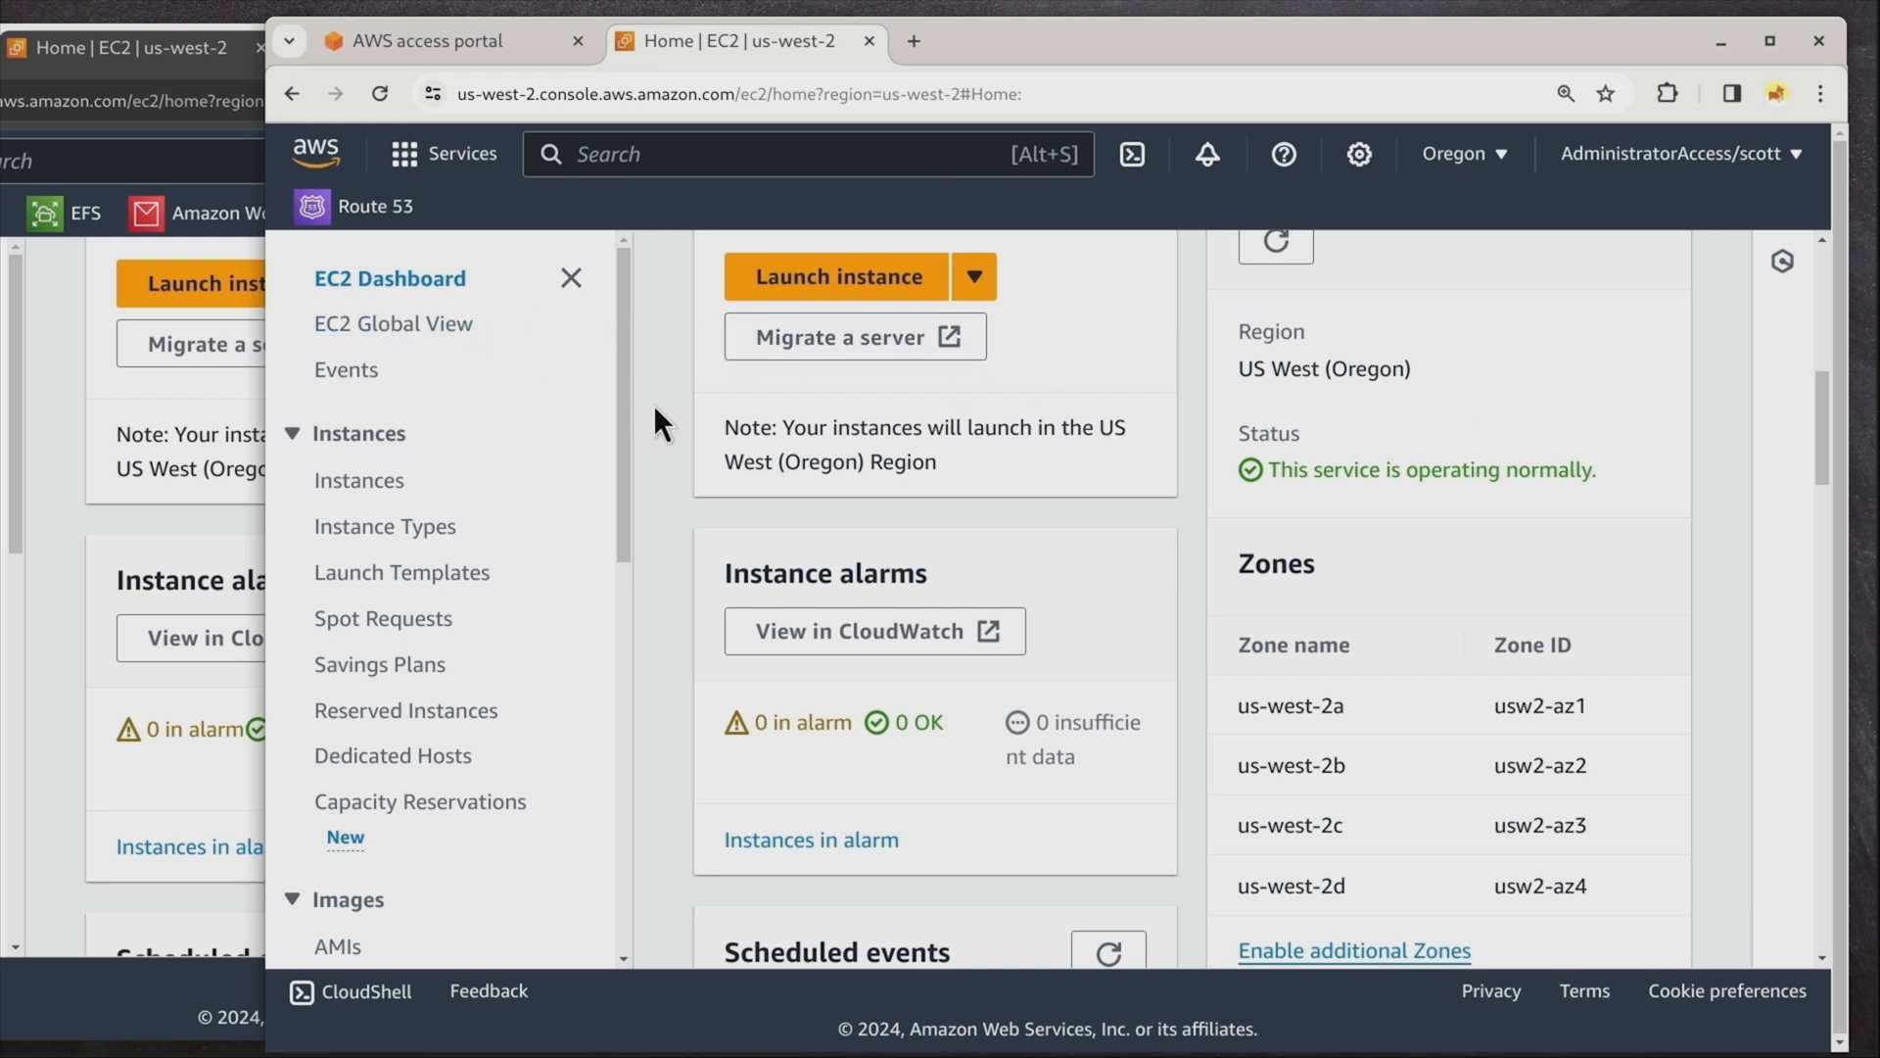
{"action": "mouse_move", "coordinate": [1196, 681]}
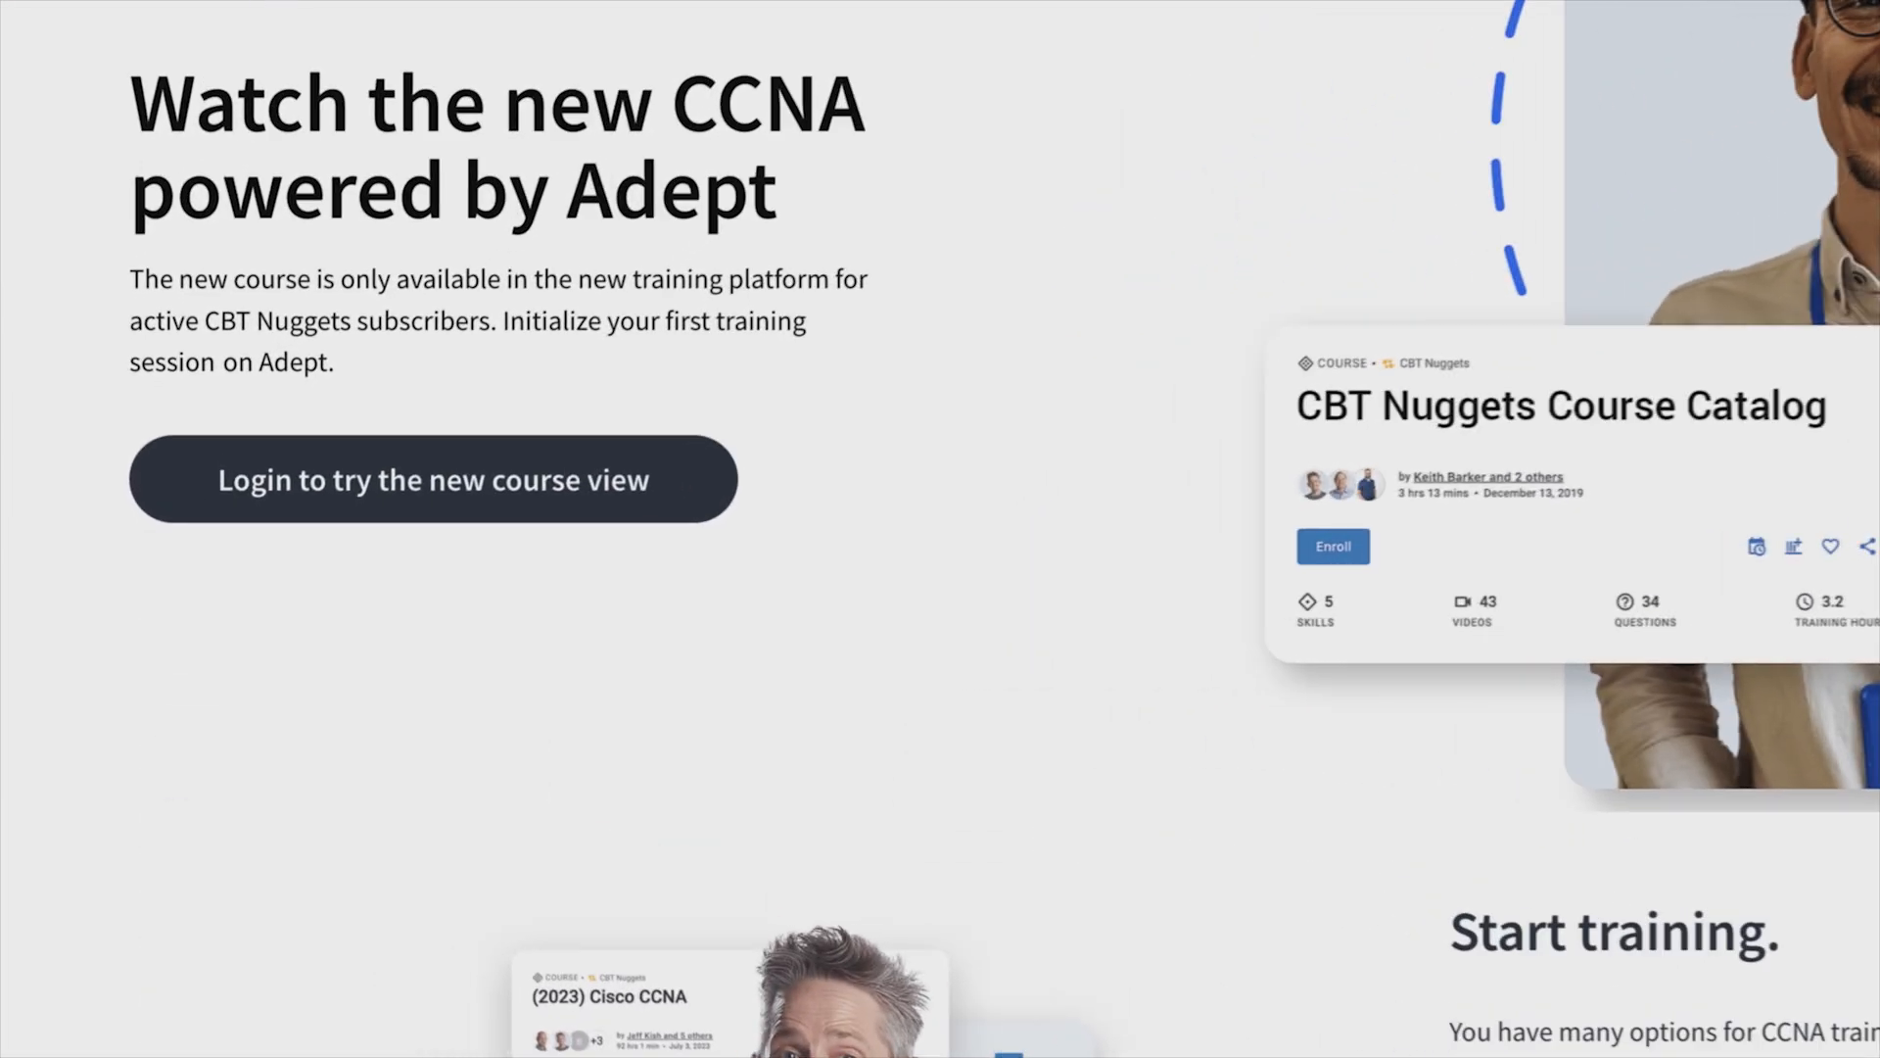
Step: Open the CBT Nuggets Adept course page on IP networking models
{"action": "left_click", "coordinate": [430, 478]}
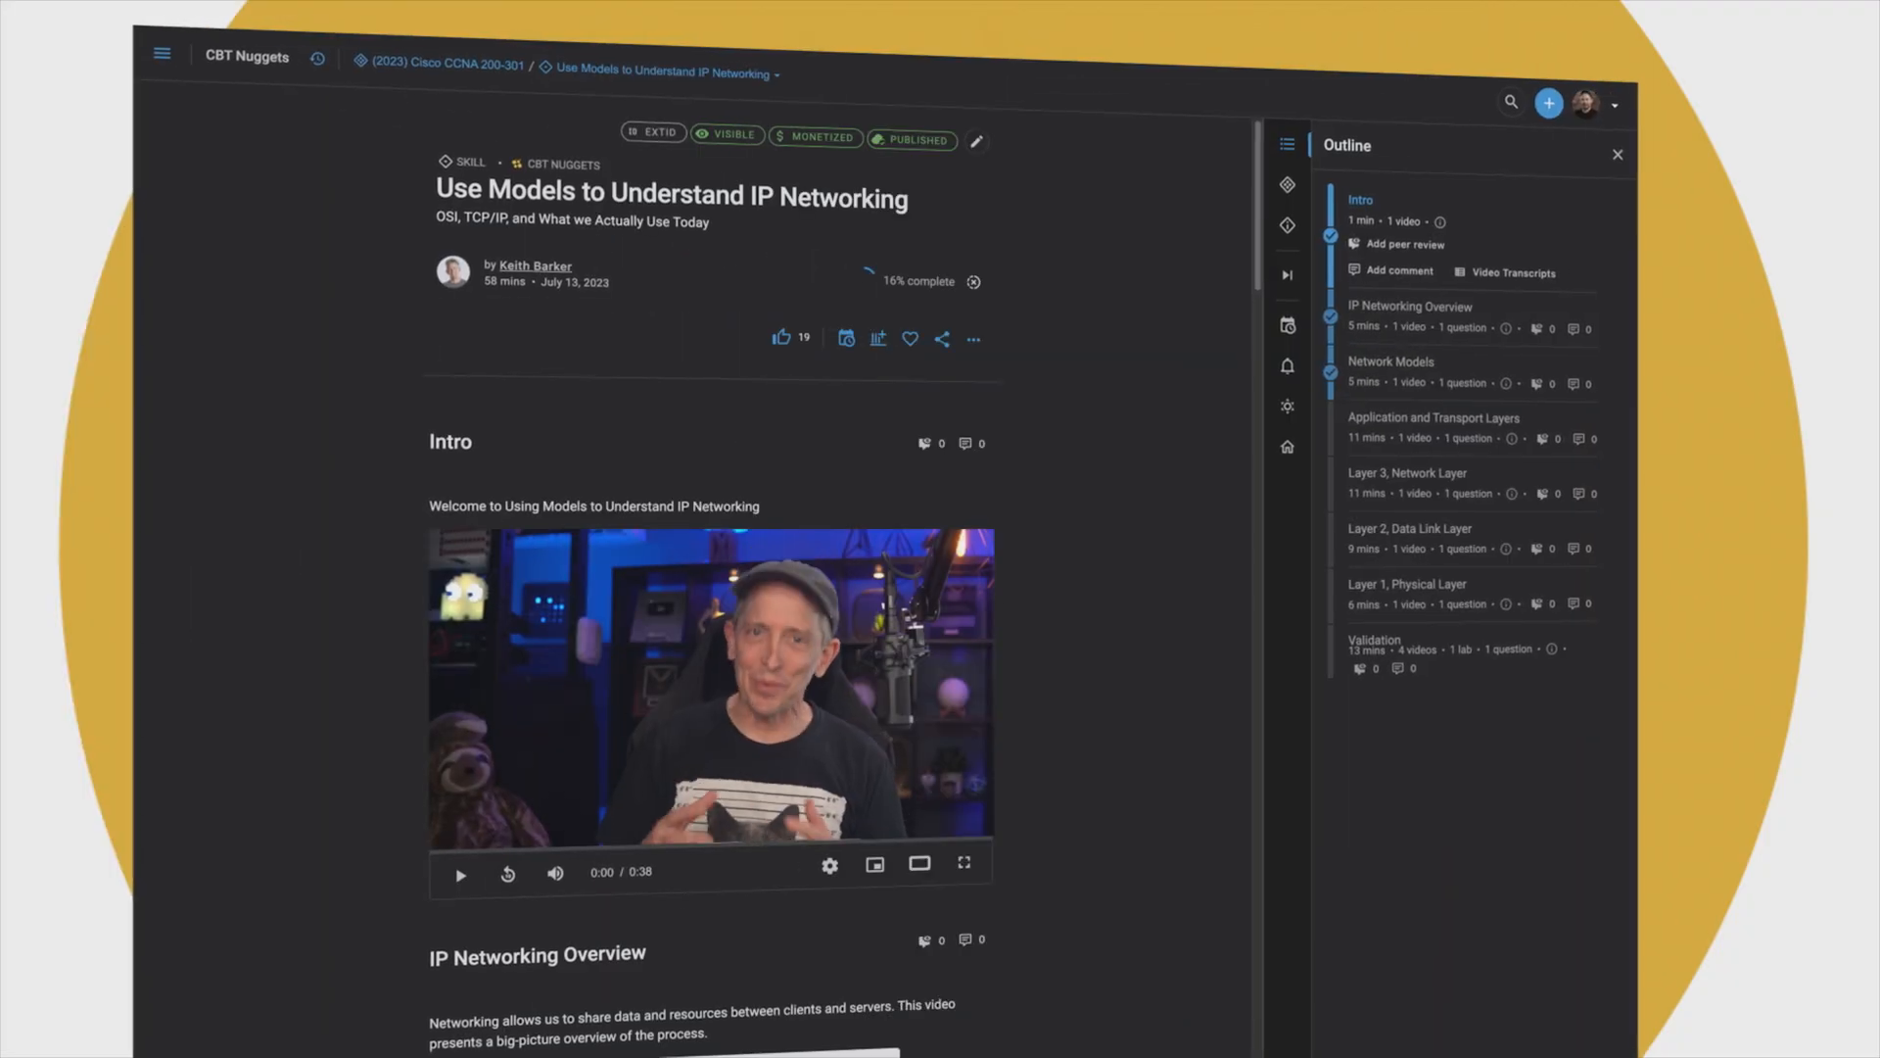